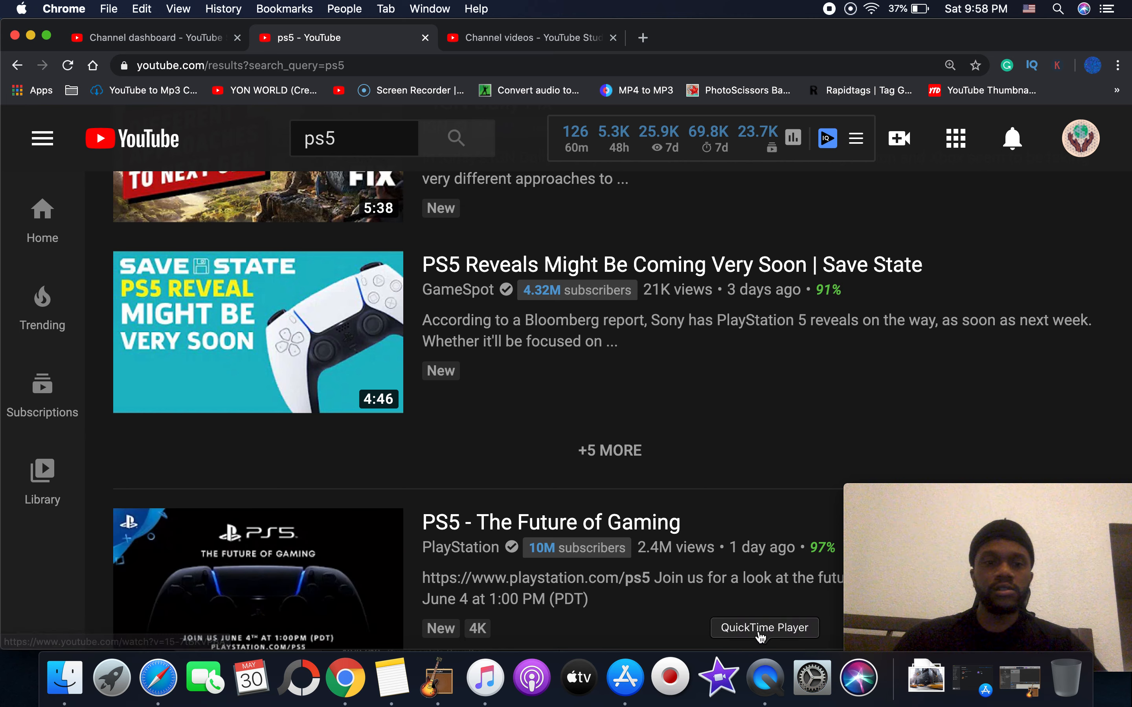
{"action": "mouse_move", "coordinate": [258, 578]}
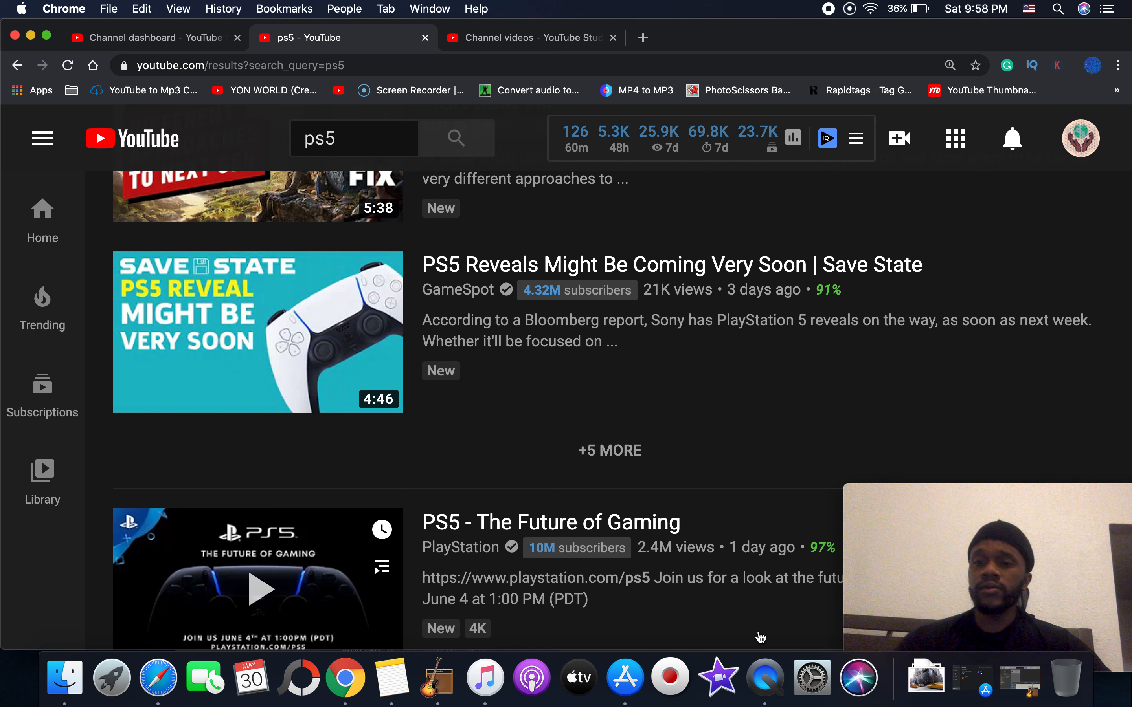
{"action": "mouse_move", "coordinate": [764, 622]}
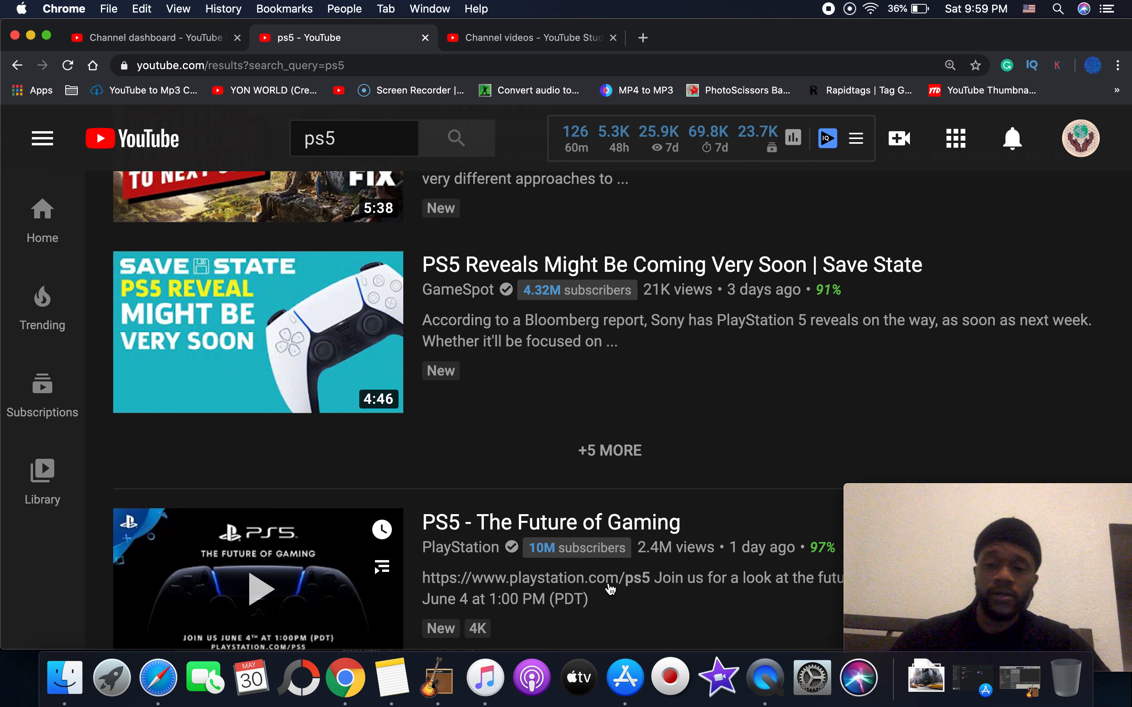
{"action": "mouse_move", "coordinate": [318, 537]}
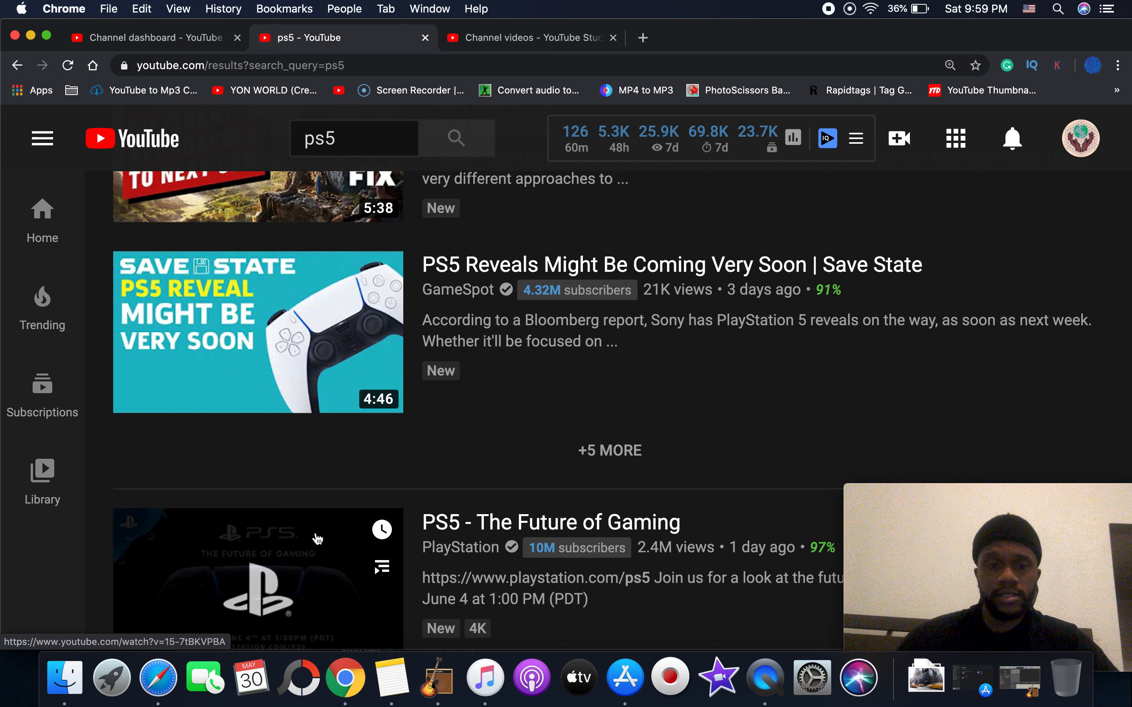
Play the 'PS5 - The Future of Gaming' video from the search results to its end
{"action": "left_click", "coordinate": [258, 578]}
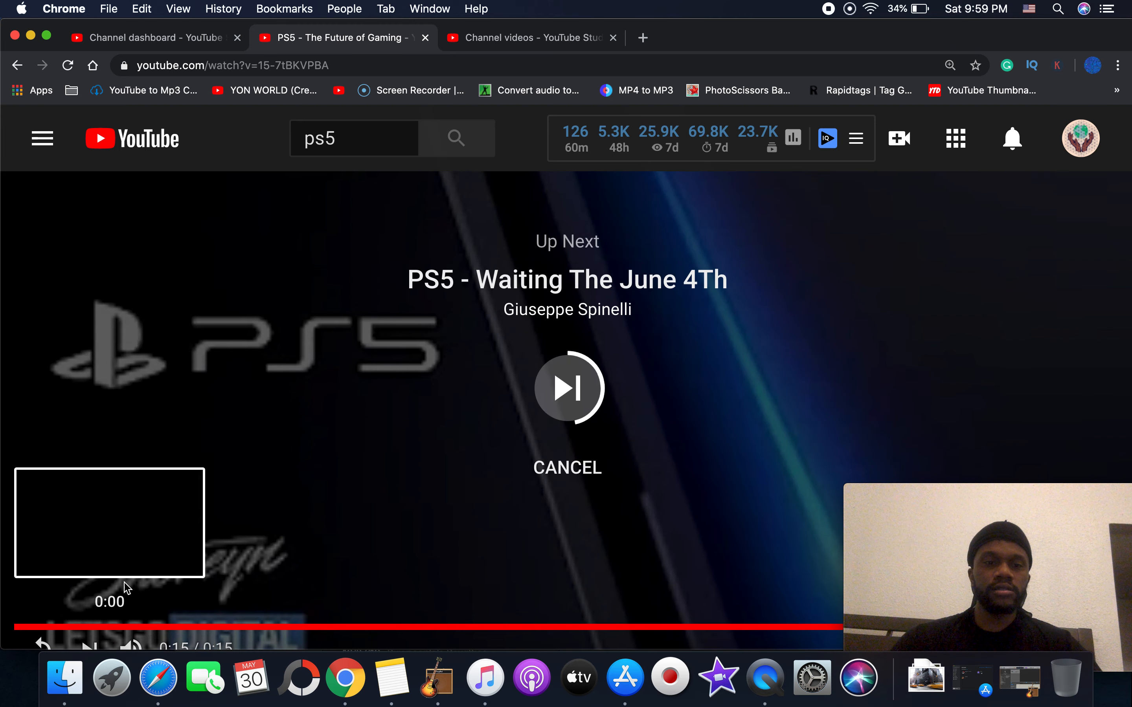
Cancel the Up Next autoplay countdown and review the video's stats and vidIQ panel below the player
{"action": "left_click", "coordinate": [567, 468]}
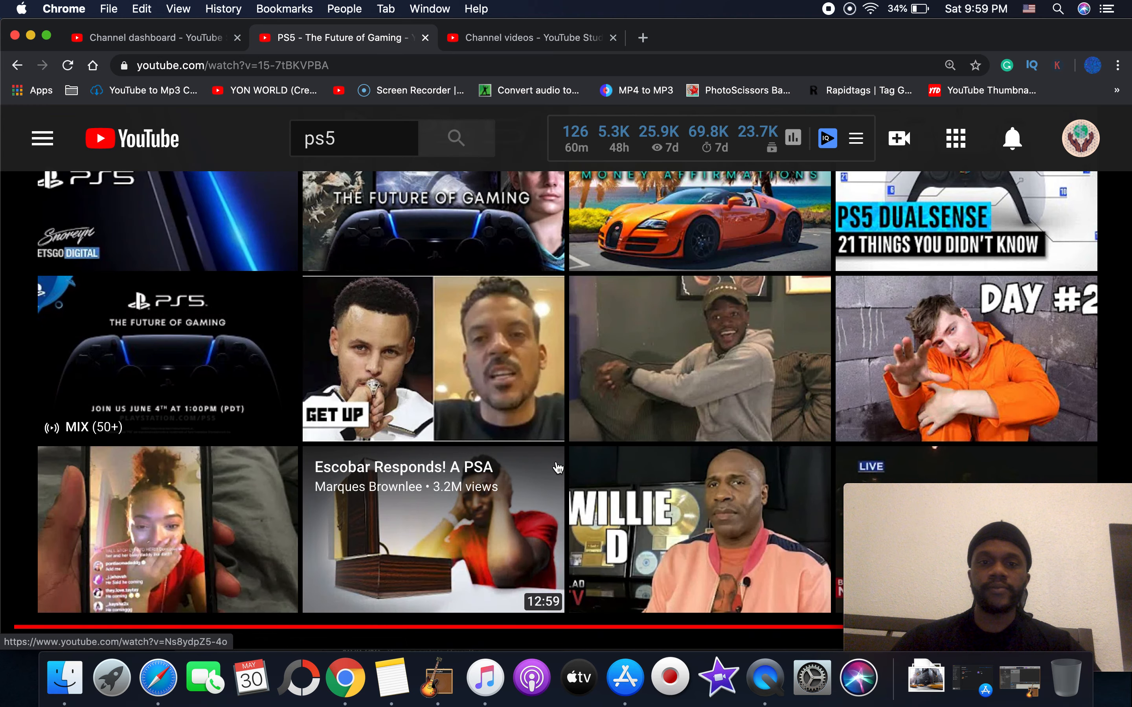
{"action": "scroll", "scroll_direction": "down", "scroll_amount": 3}
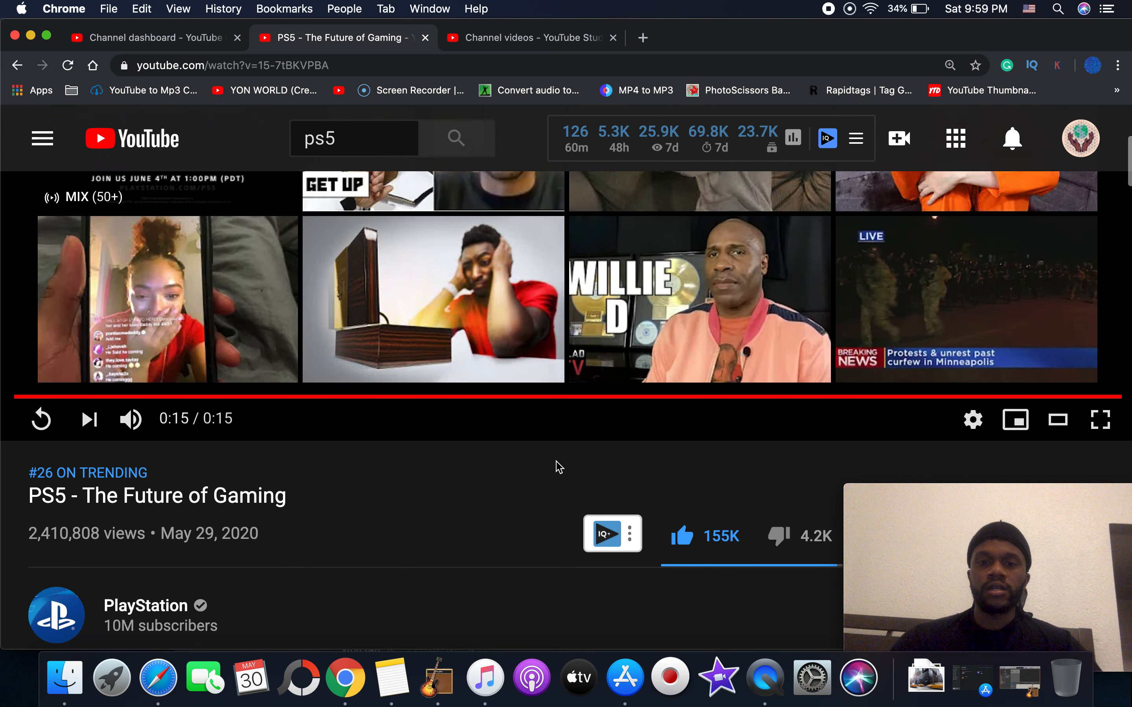
{"action": "scroll", "scroll_direction": "down", "scroll_amount": 3}
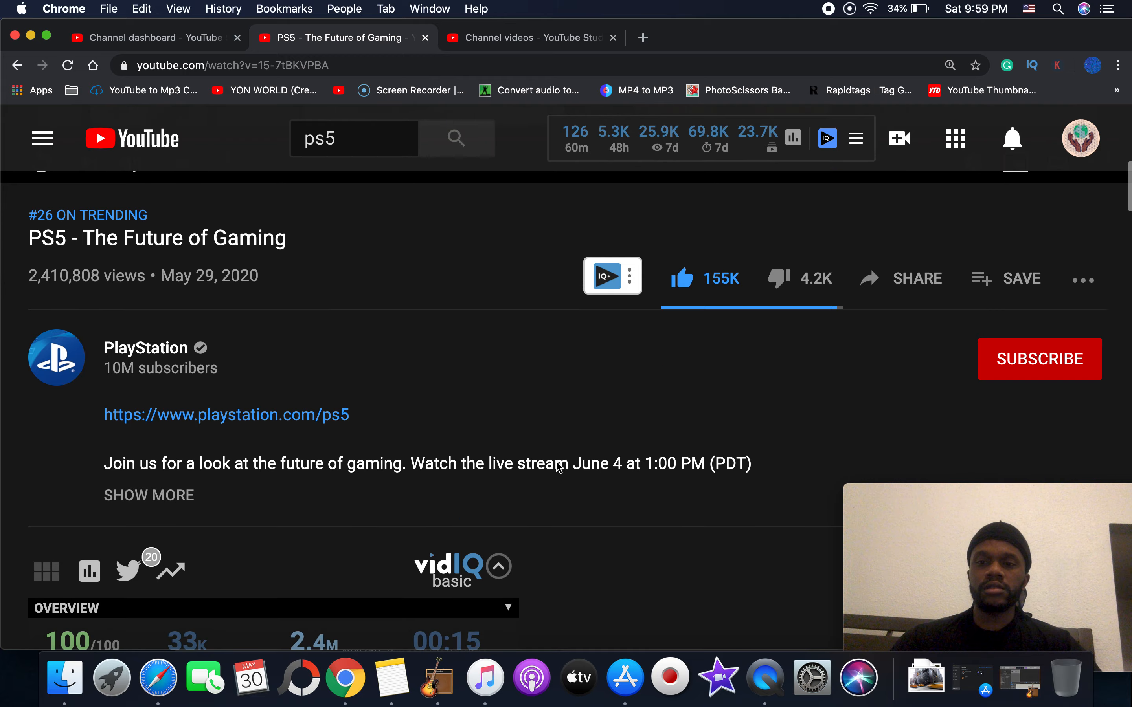
{"action": "scroll", "scroll_direction": "down", "scroll_amount": 3}
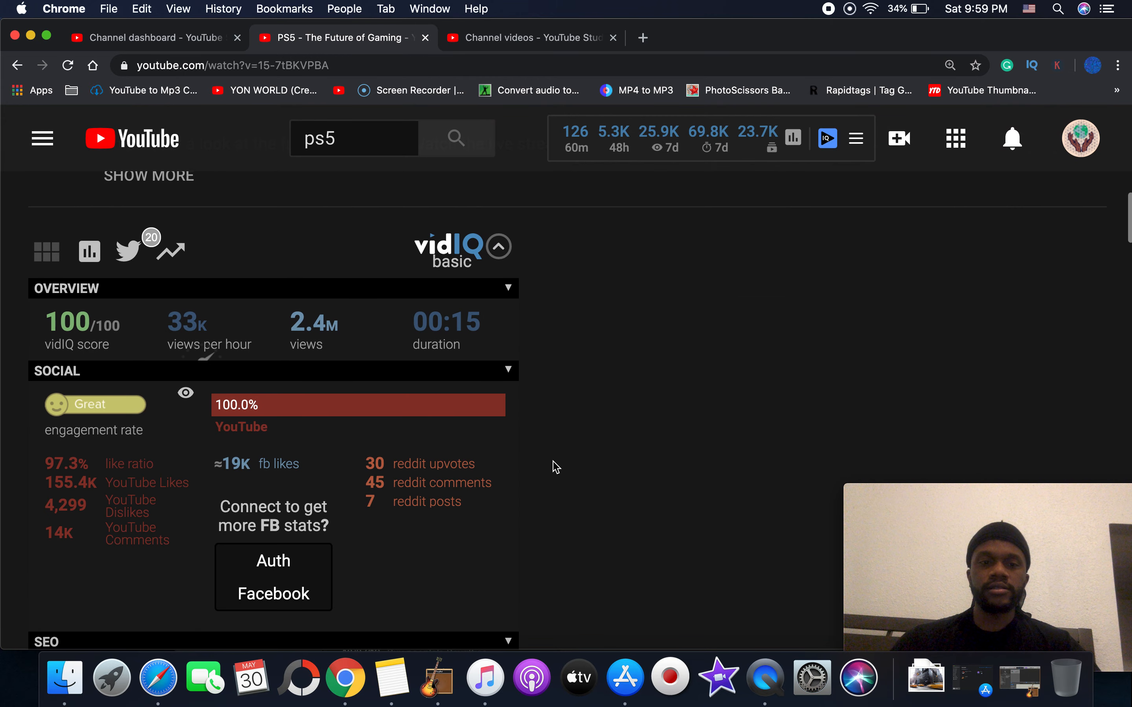
{"action": "scroll", "scroll_direction": "up", "scroll_amount": 3}
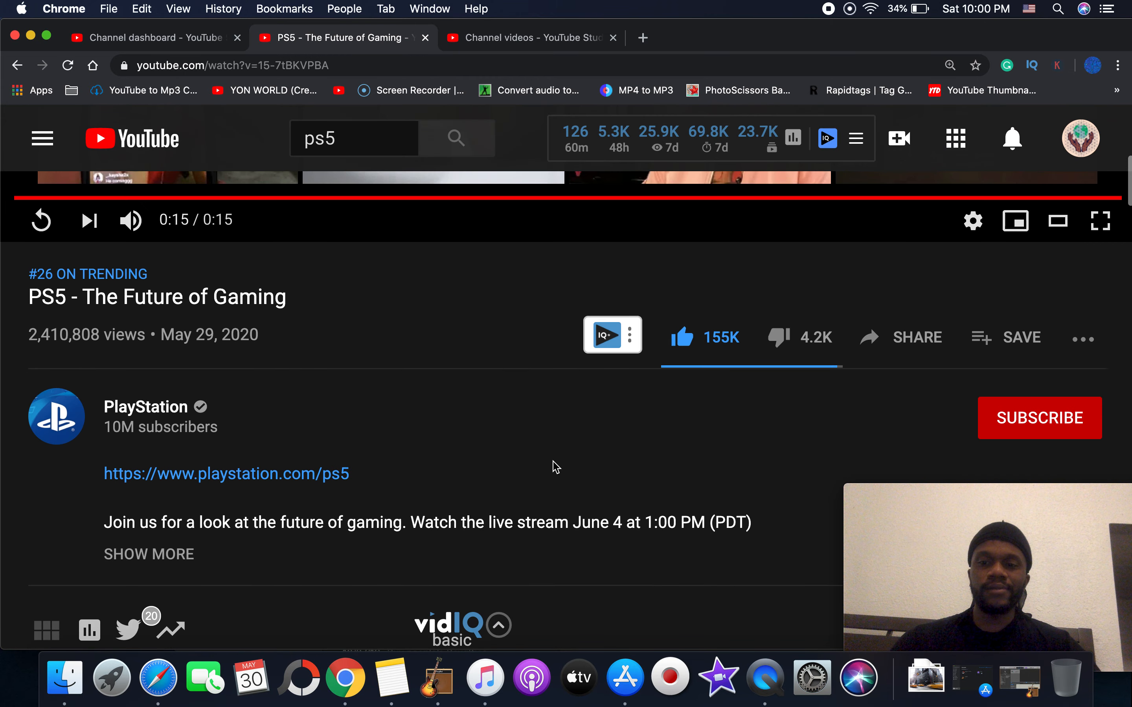
{"action": "scroll", "scroll_direction": "down", "scroll_amount": 3}
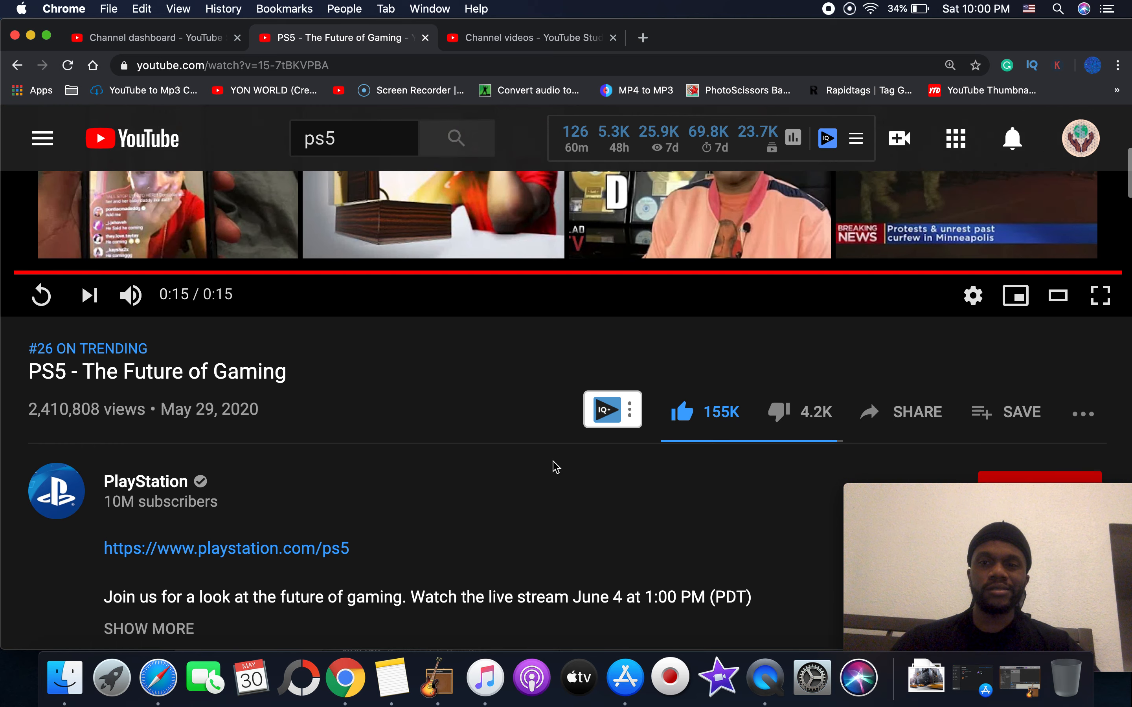
{"action": "scroll", "scroll_direction": "up", "scroll_amount": 3}
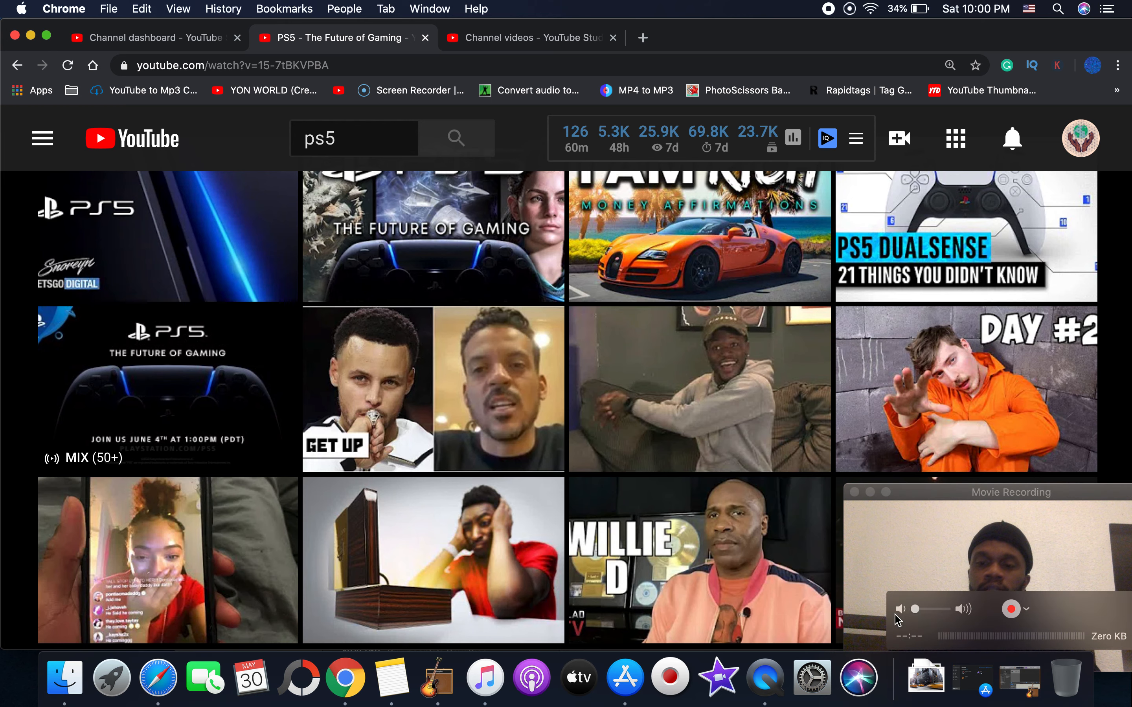
{"action": "mouse_move", "coordinate": [1034, 617]}
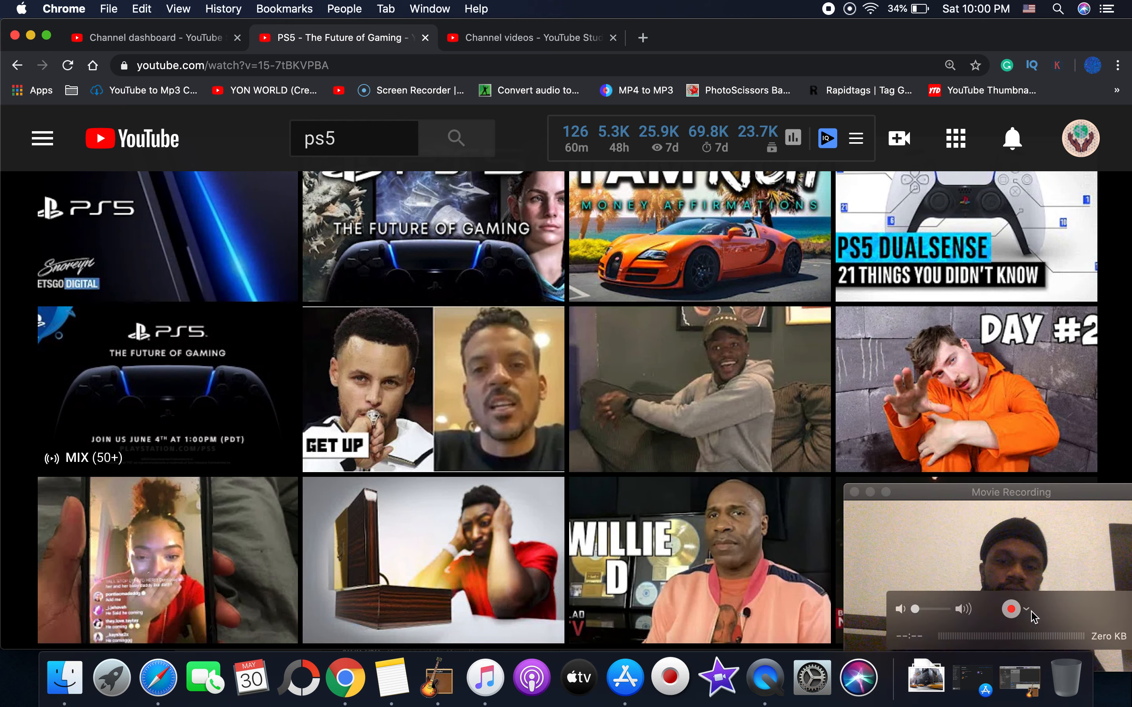